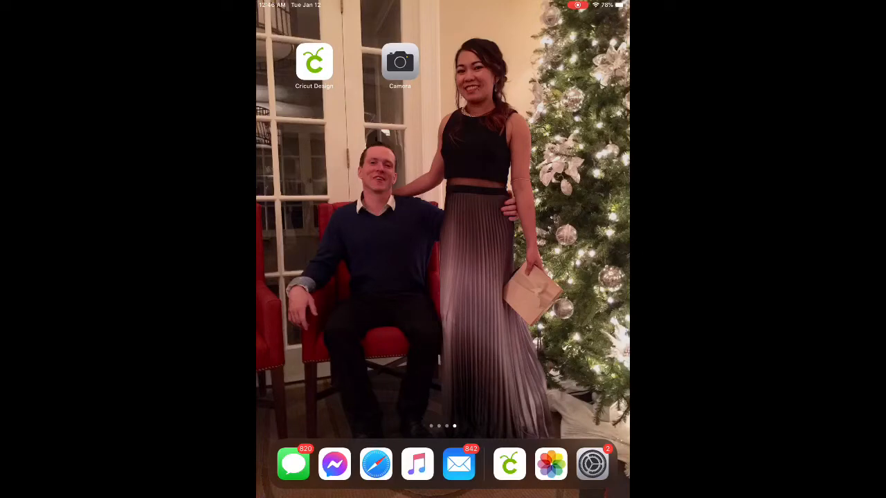
- Launch Cricut Design Space and open the image library on a new blank canvas
{"action": "left_click", "coordinate": [314, 62]}
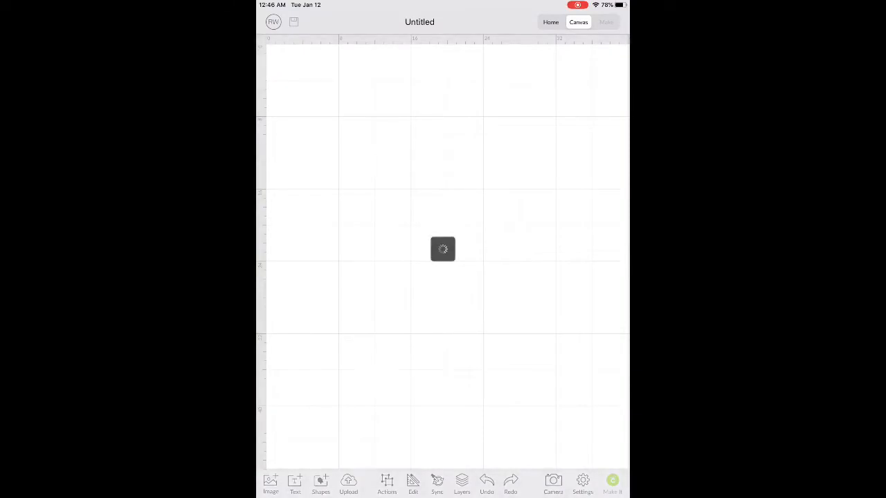
{"action": "left_click", "coordinate": [271, 483]}
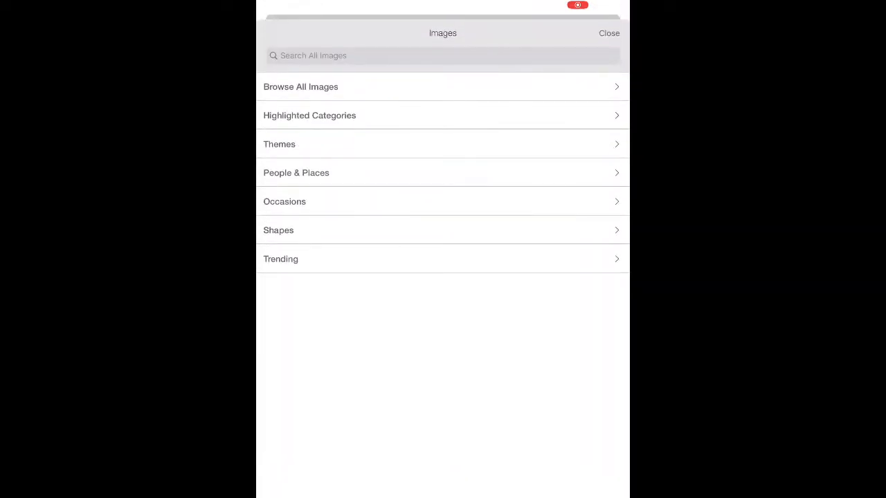
- Search the image library for 'Love' and insert the pink script Love image
{"action": "left_click", "coordinate": [300, 86]}
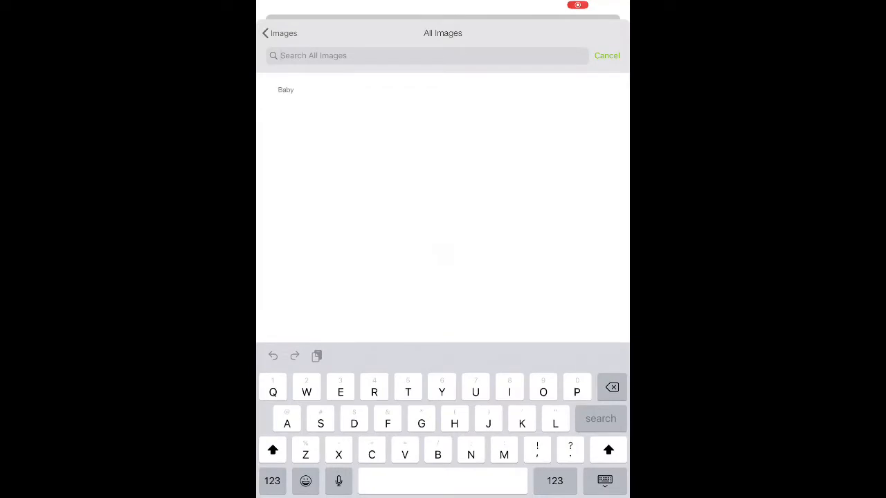
{"action": "type", "text": "Love"}
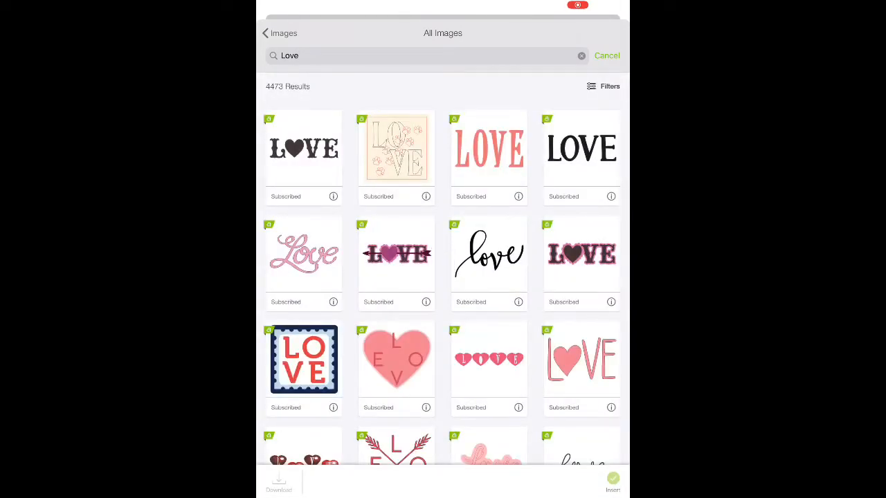
{"action": "left_click", "coordinate": [303, 255]}
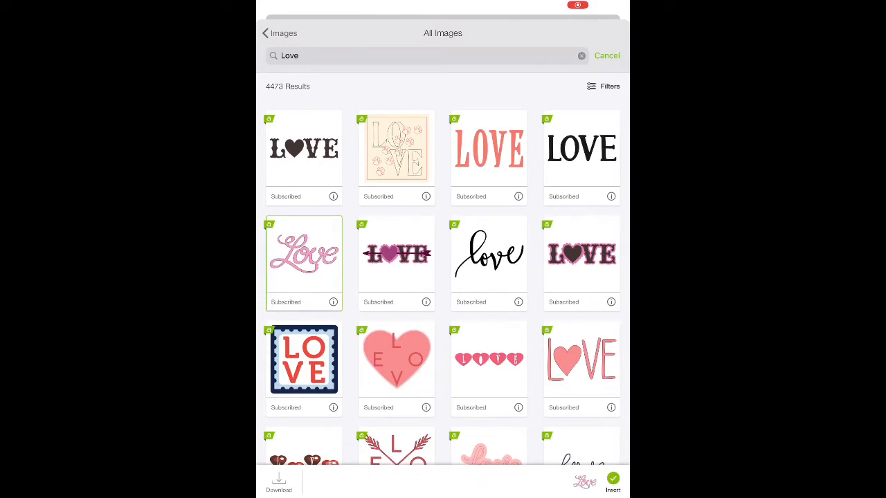
{"action": "left_click", "coordinate": [612, 482]}
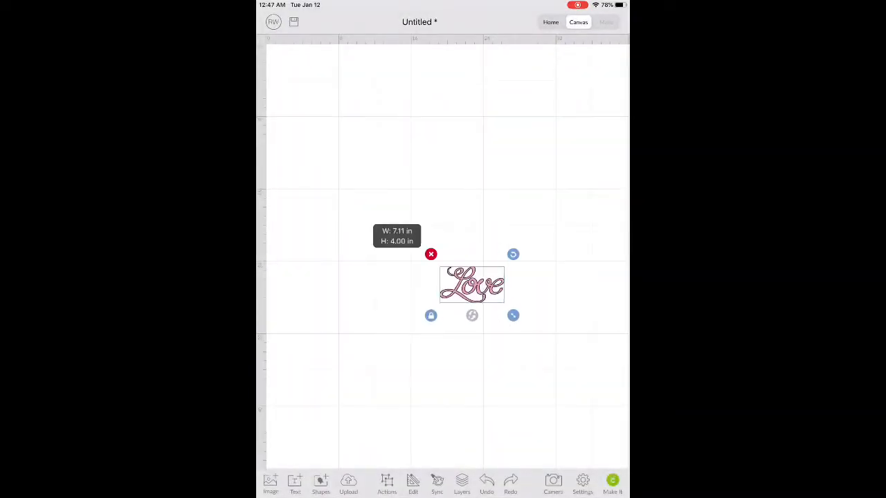
- Move the Love image to the upper left and enlarge it to about 10.99 × 6.18 inches
{"action": "left_click_drag", "start_coordinate": [471, 285], "coordinate": [373, 162]}
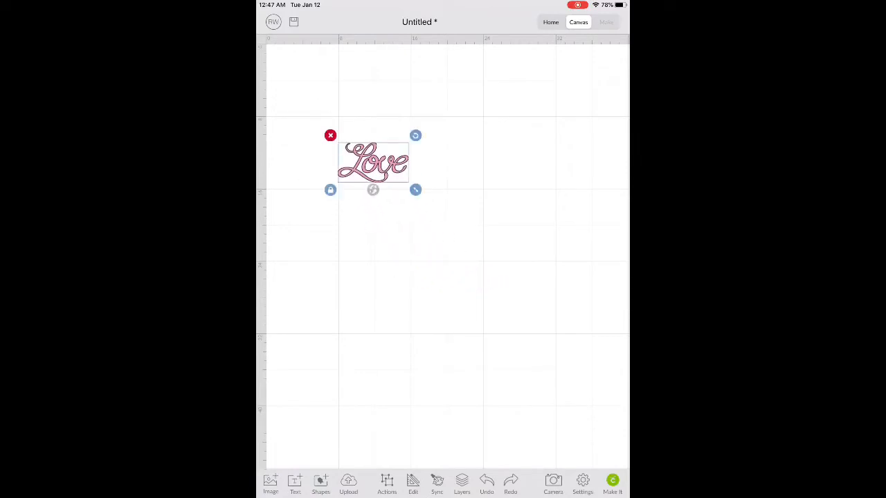
{"action": "left_click_drag", "start_coordinate": [416, 189], "coordinate": [443, 206]}
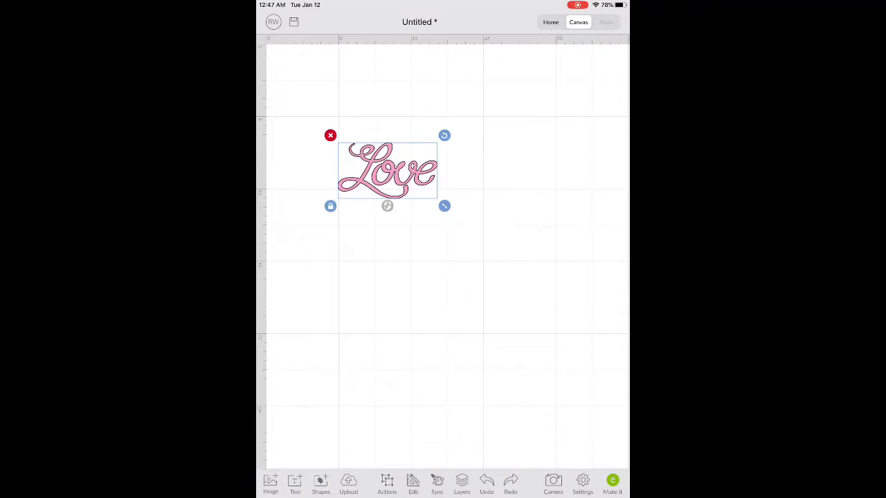
{"action": "left_click", "coordinate": [413, 482]}
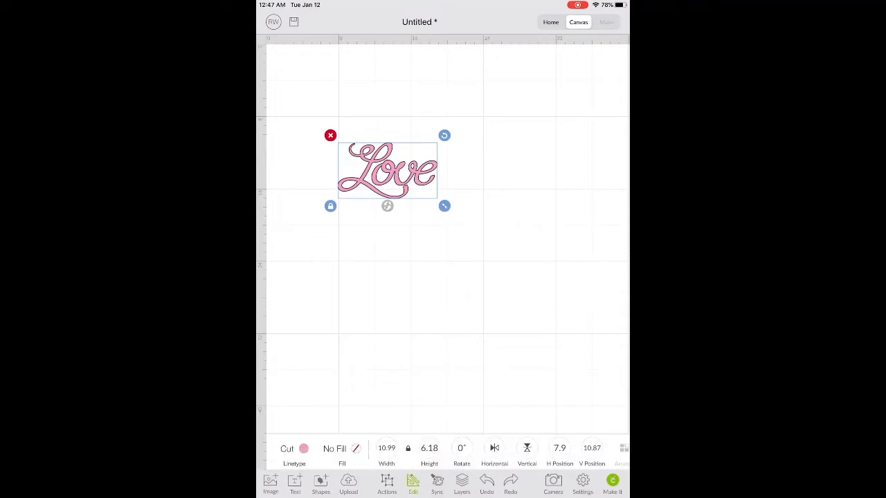
- Recolor the Love image dark red and rotate it to 270° so it stands vertically
{"action": "left_click", "coordinate": [304, 448]}
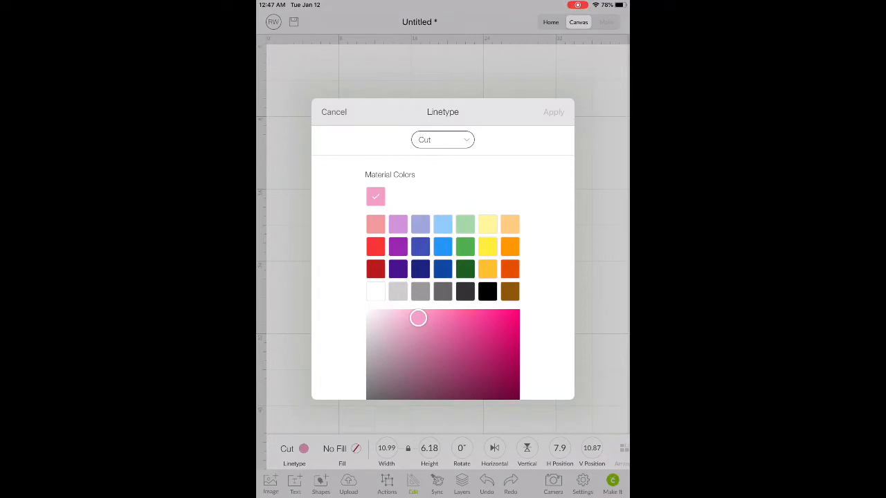
{"action": "left_click", "coordinate": [375, 268]}
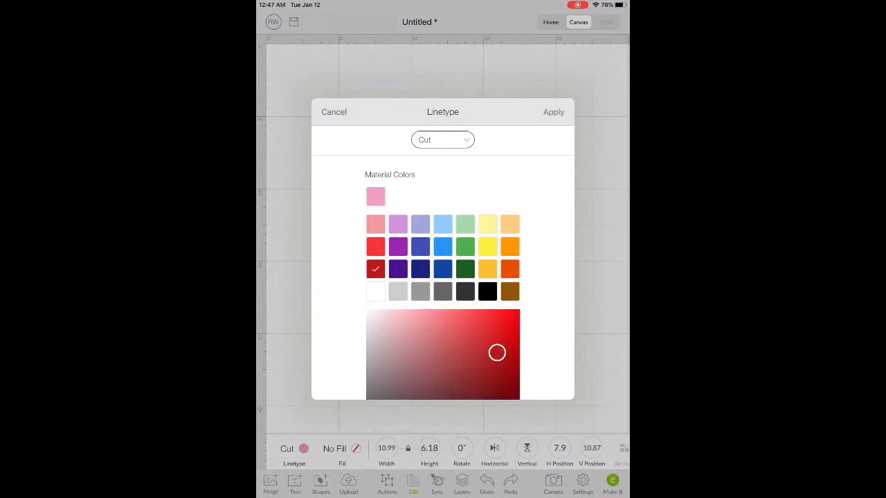
{"action": "left_click", "coordinate": [554, 112]}
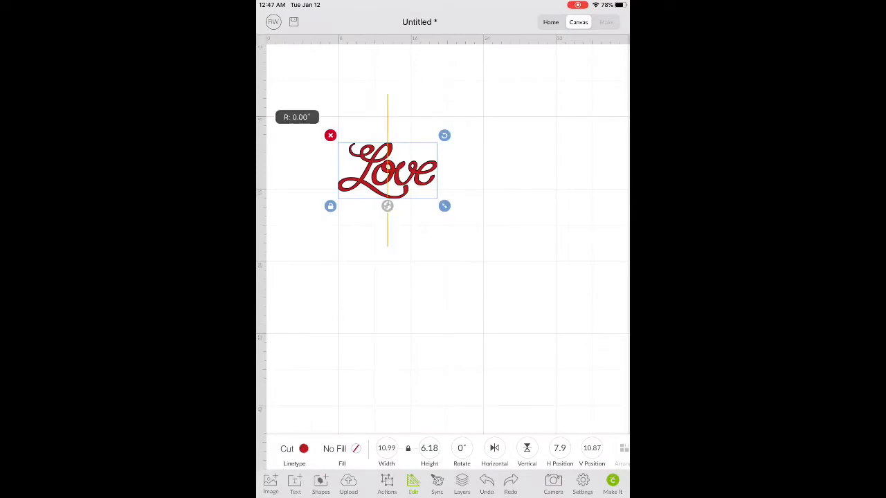
{"action": "left_click_drag", "start_coordinate": [443, 135], "coordinate": [434, 123]}
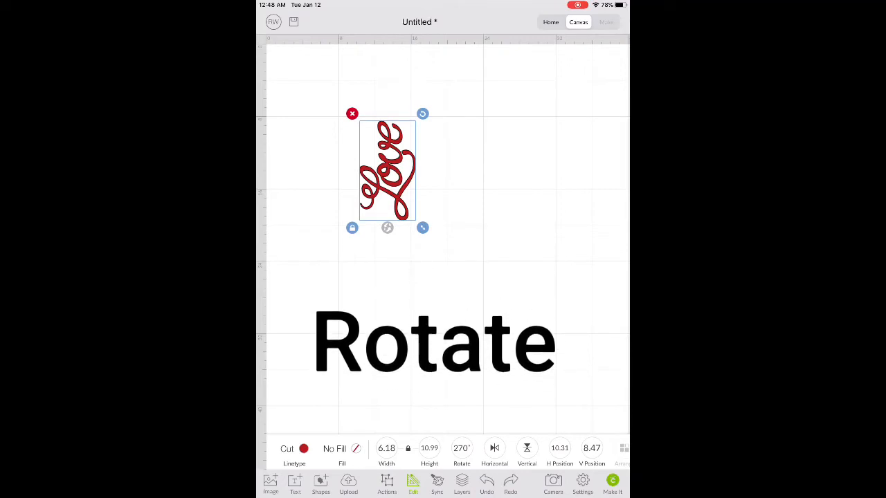
- Show the live camera view and enlarge the red Love design over the candle glass
{"action": "left_click", "coordinate": [553, 484]}
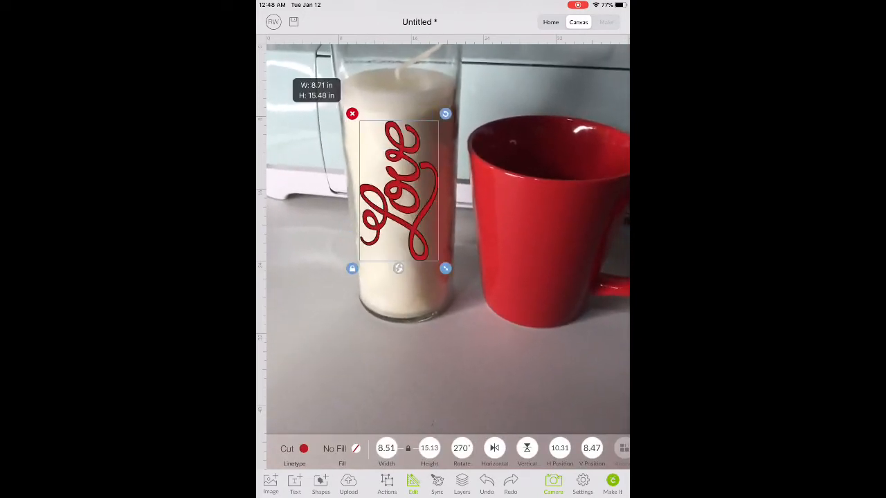
{"action": "left_click_drag", "start_coordinate": [445, 269], "coordinate": [450, 276]}
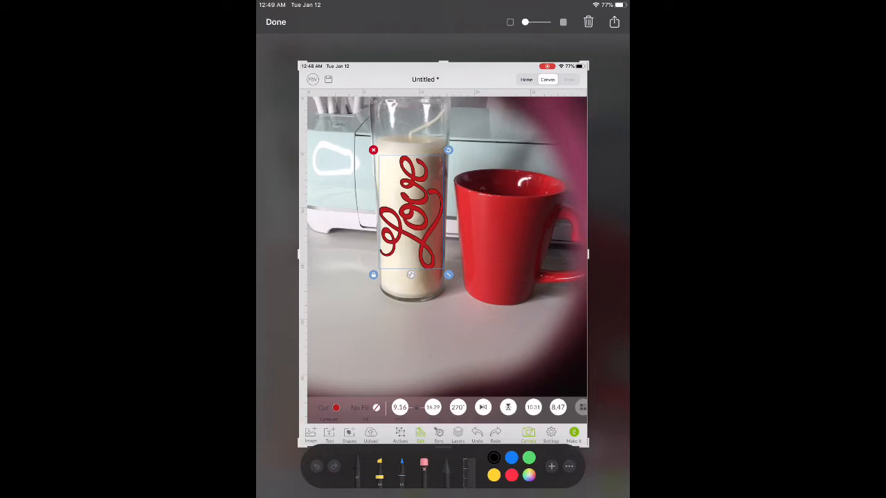
- Close the screenshot preview to return to the Love design over the live camera view
{"action": "left_click", "coordinate": [614, 22]}
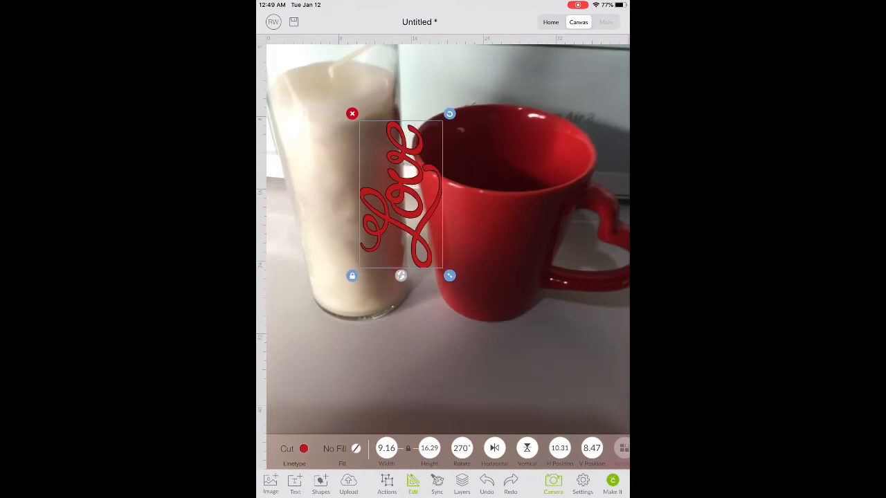
- Change the Love design to black and tilt it to about 286°
{"action": "left_click", "coordinate": [294, 453]}
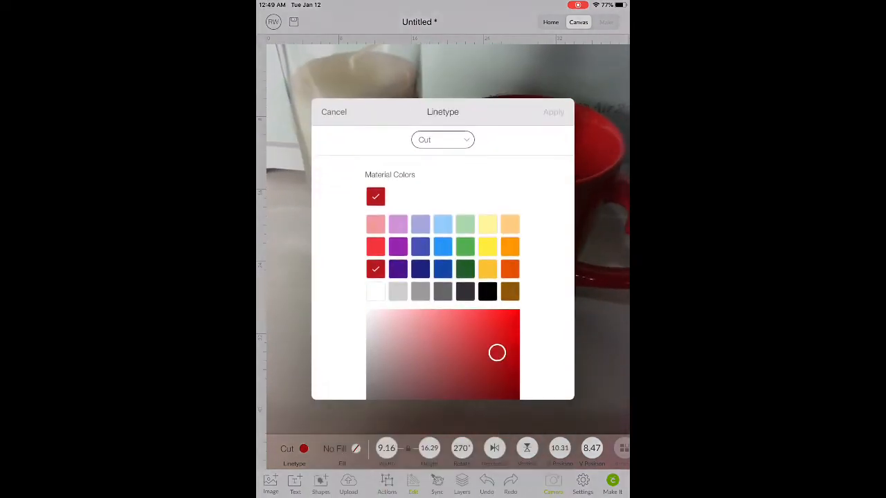
{"action": "left_click", "coordinate": [487, 291]}
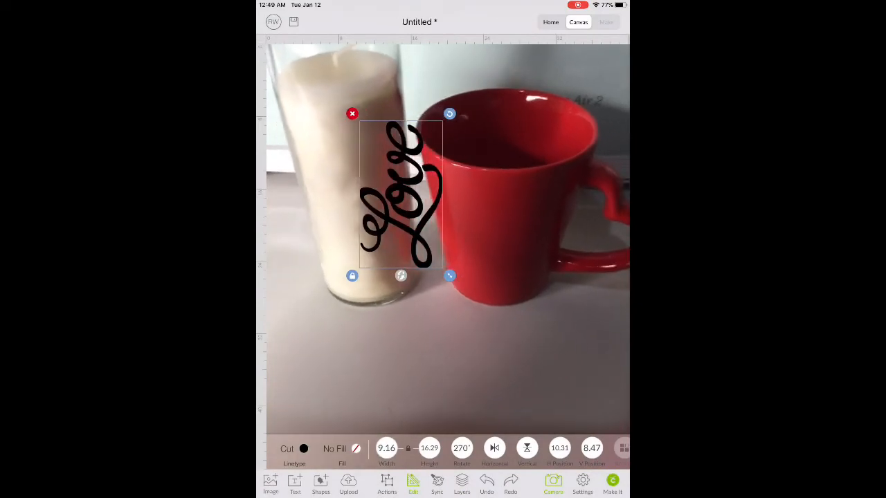
{"action": "left_click_drag", "start_coordinate": [450, 113], "coordinate": [470, 131]}
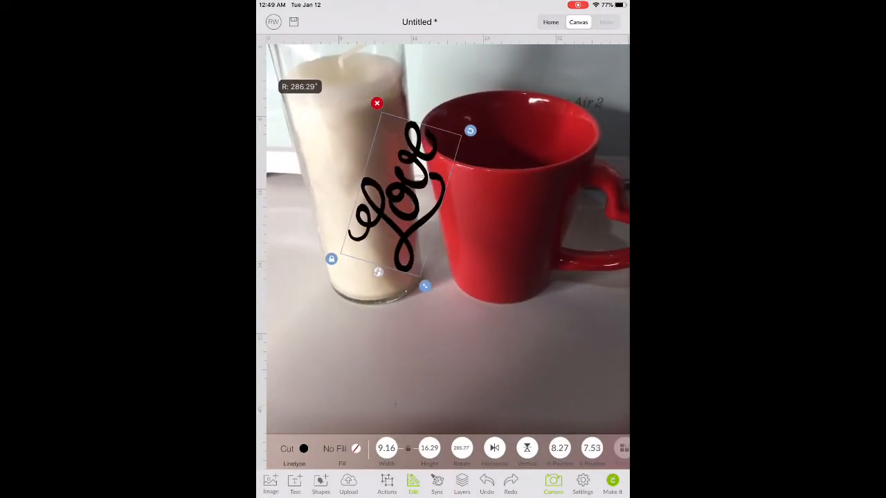